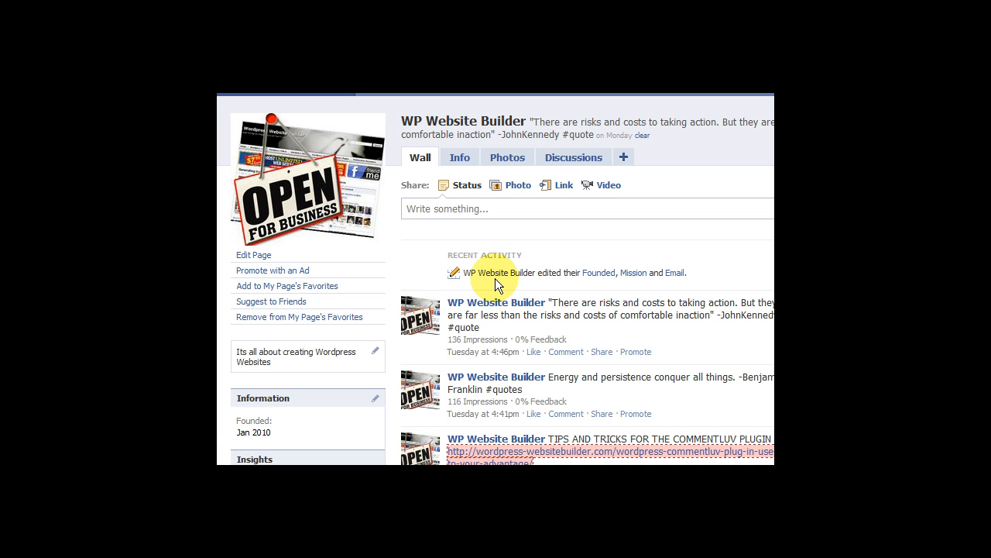
Browse the WP Website Builder page's Info, Photos and Discussions tabs, then return to the Wall
{"action": "scroll", "scroll_direction": "down", "scroll_amount": 3}
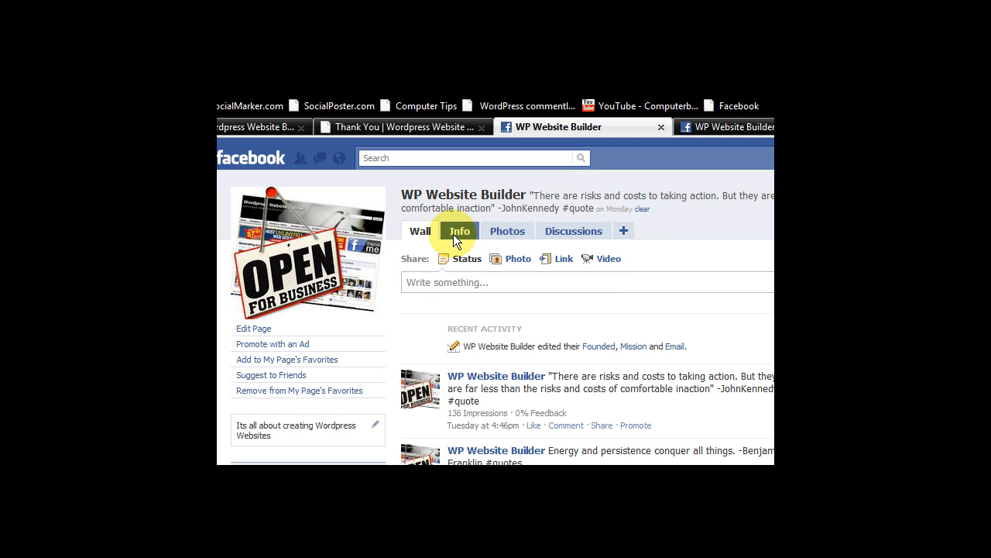
{"action": "mouse_move", "coordinate": [539, 239]}
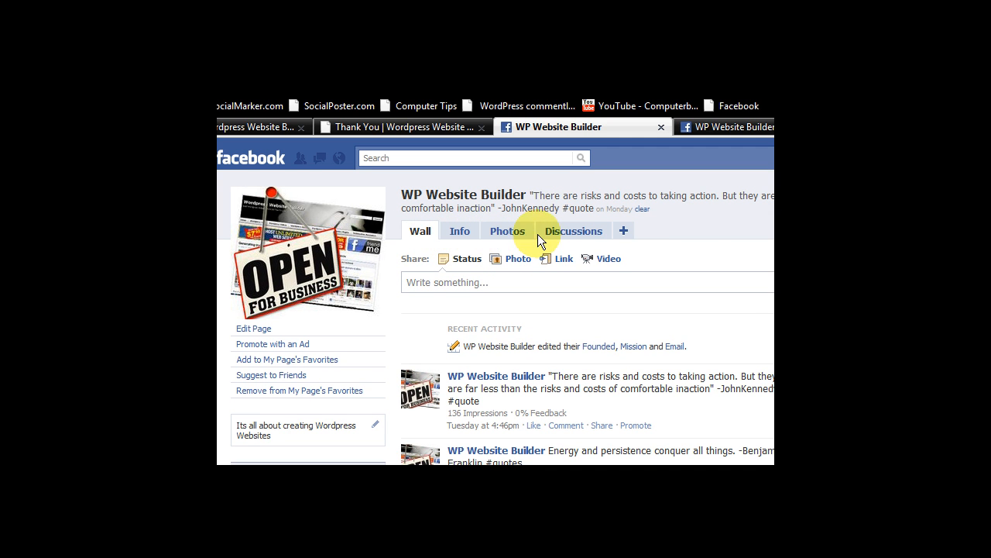
{"action": "mouse_move", "coordinate": [422, 231]}
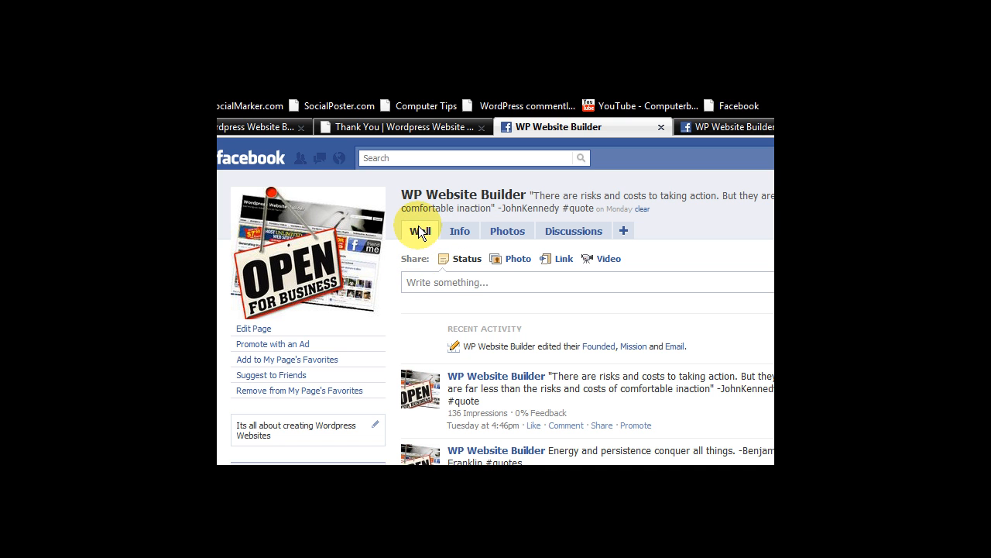
{"action": "scroll", "scroll_direction": "down", "scroll_amount": 3}
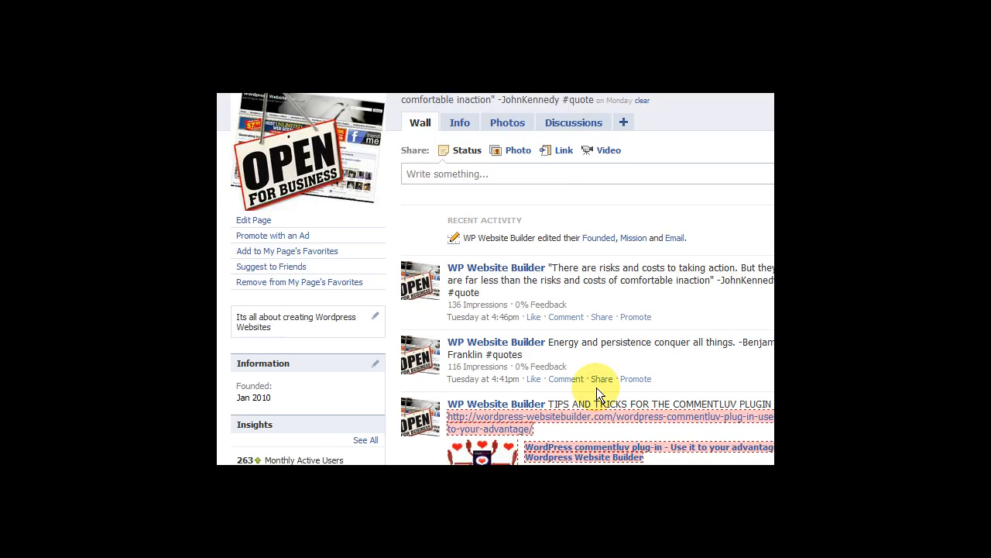
{"action": "scroll", "scroll_direction": "up", "scroll_amount": 3}
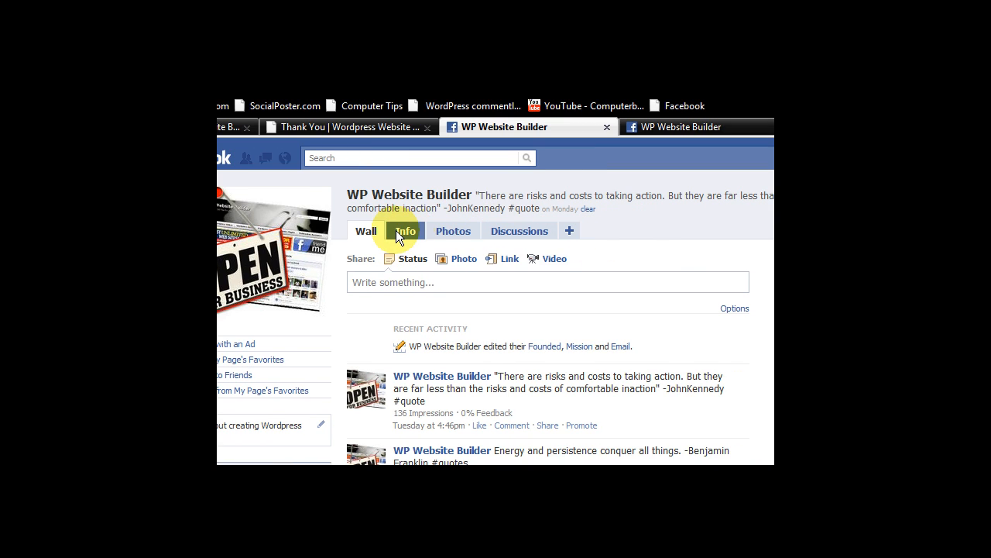
{"action": "left_click", "coordinate": [405, 231]}
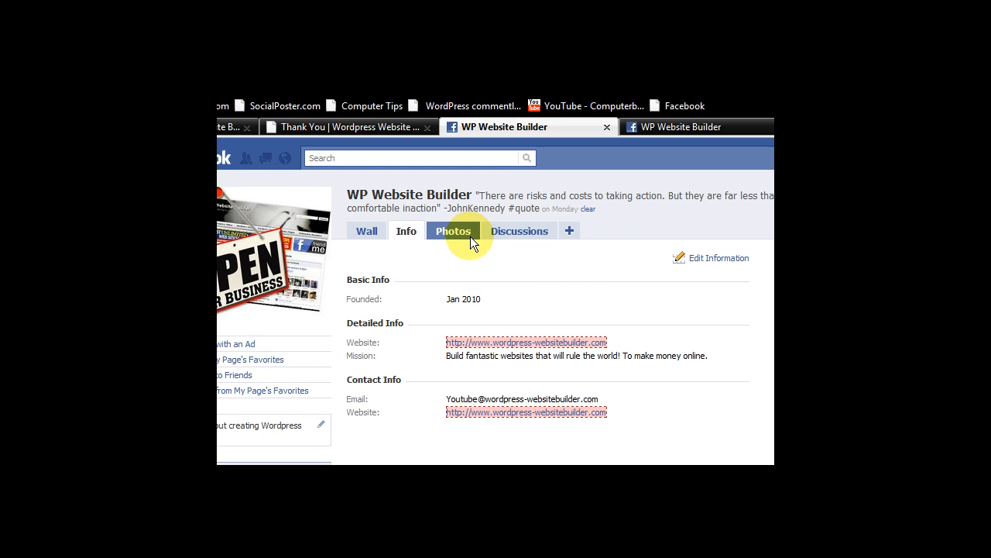
{"action": "left_click", "coordinate": [452, 230]}
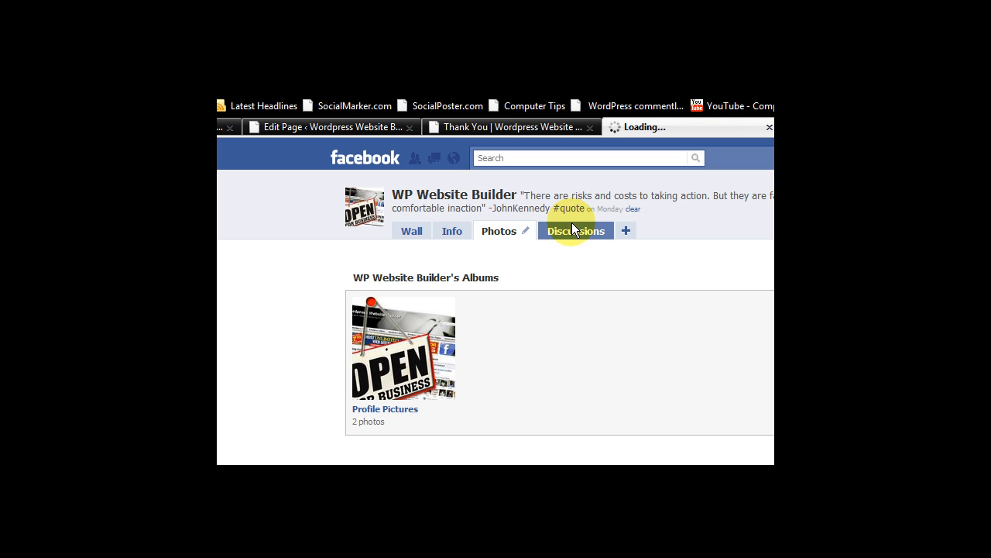
{"action": "left_click", "coordinate": [576, 229]}
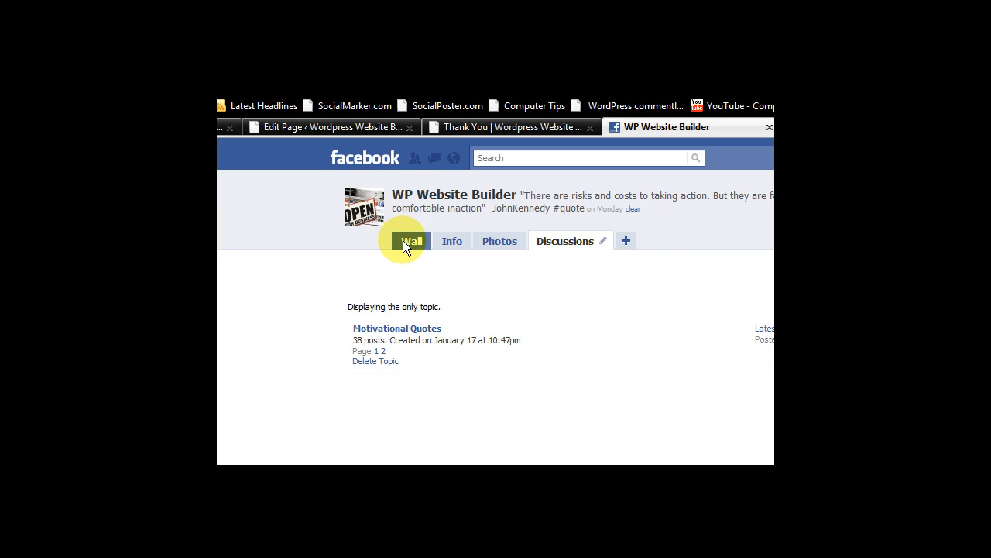
{"action": "left_click", "coordinate": [412, 242]}
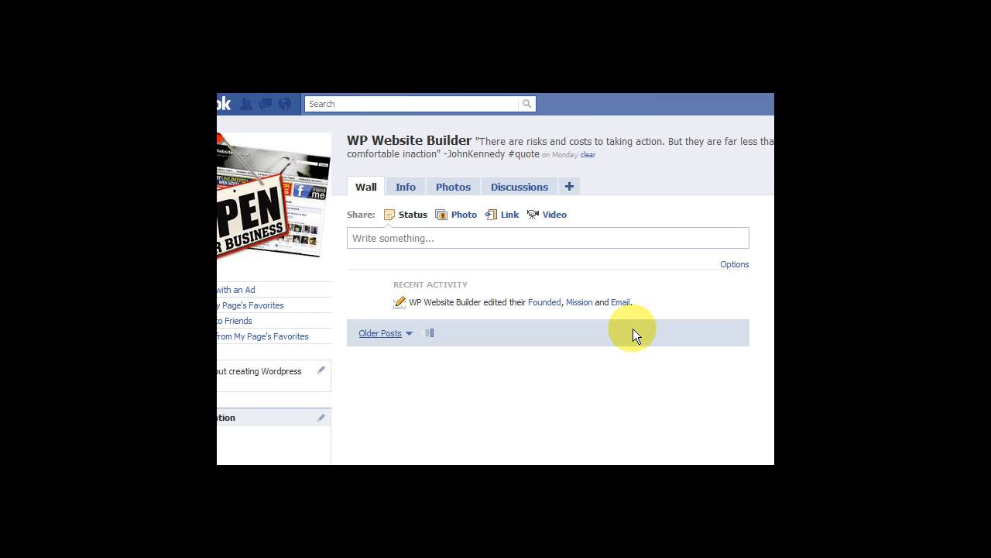
Open Edit Page for WP Website Builder to reach its Basic Information settings
{"action": "scroll", "scroll_direction": "down", "scroll_amount": 3}
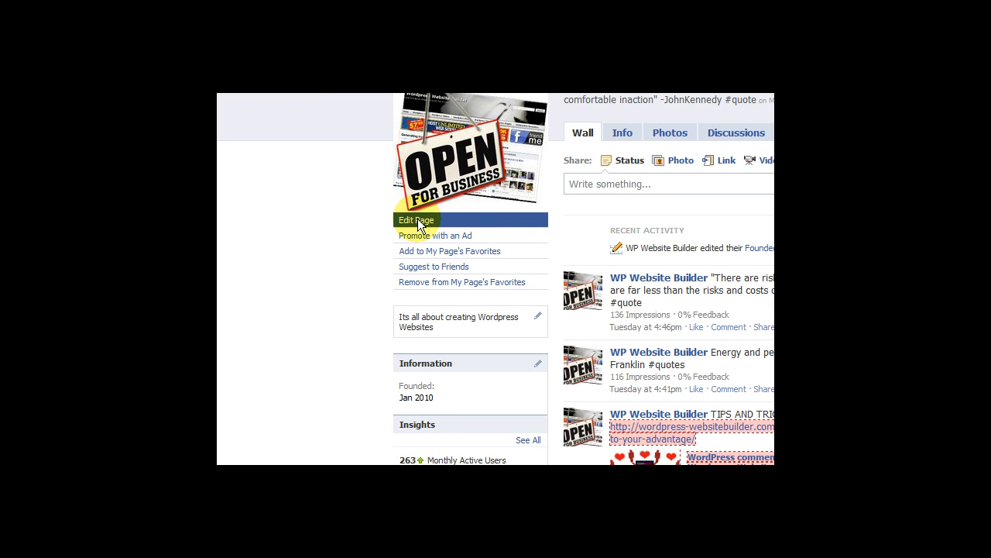
{"action": "left_click", "coordinate": [415, 219]}
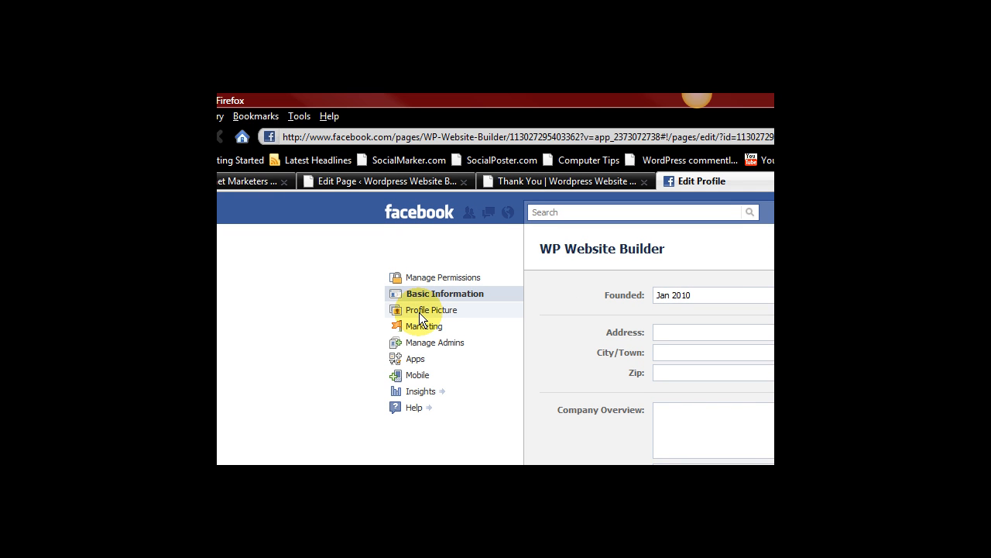
{"action": "mouse_move", "coordinate": [487, 311]}
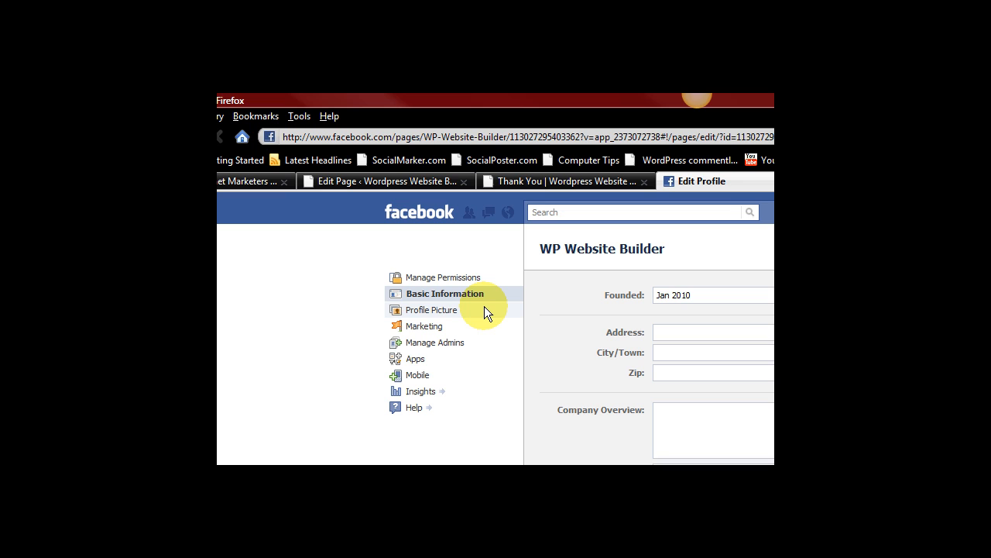
{"action": "mouse_move", "coordinate": [432, 319]}
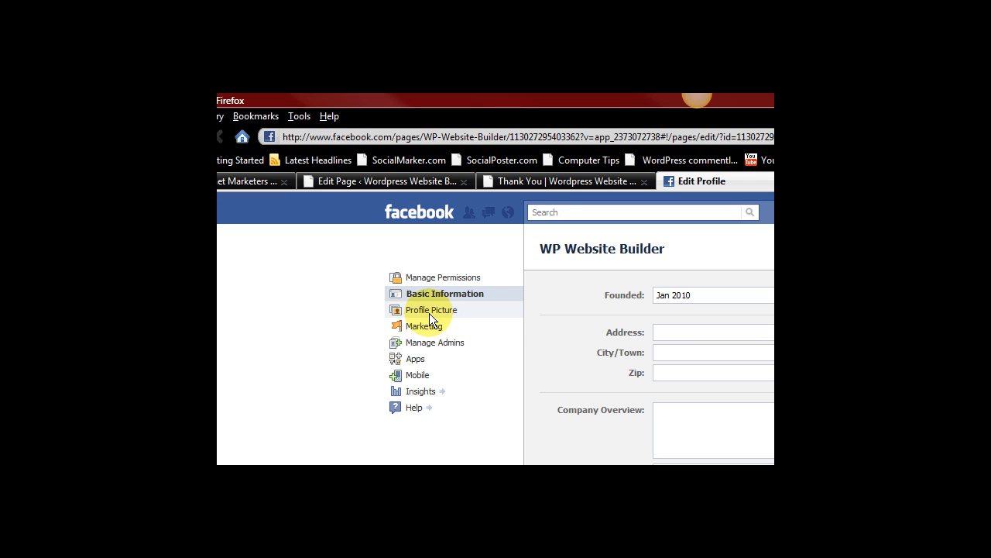
{"action": "mouse_move", "coordinate": [446, 342]}
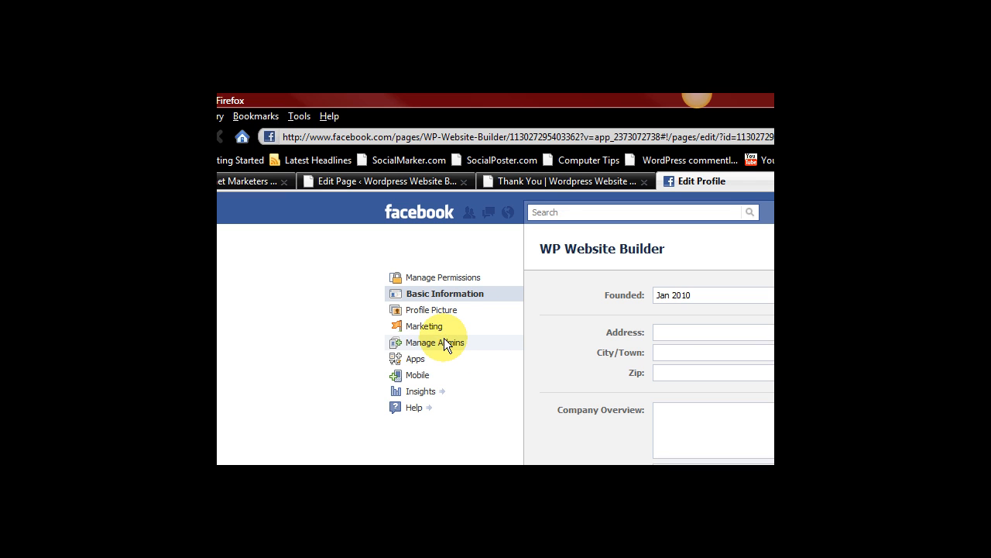
{"action": "mouse_move", "coordinate": [446, 277]}
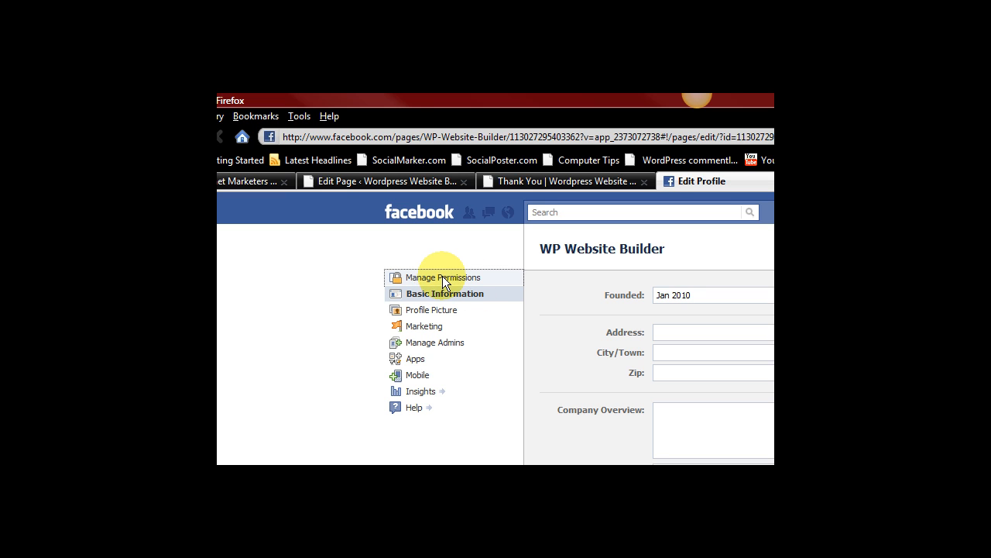
In Manage Permissions, review the Wall tab display choices, leaving it on All Posts
{"action": "left_click", "coordinate": [443, 277]}
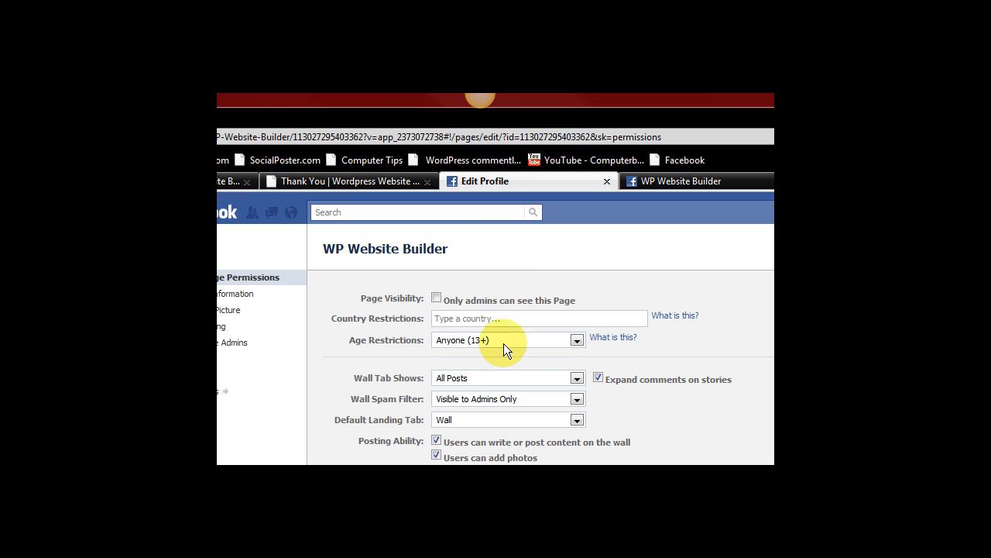
{"action": "scroll", "scroll_direction": "down", "scroll_amount": 3}
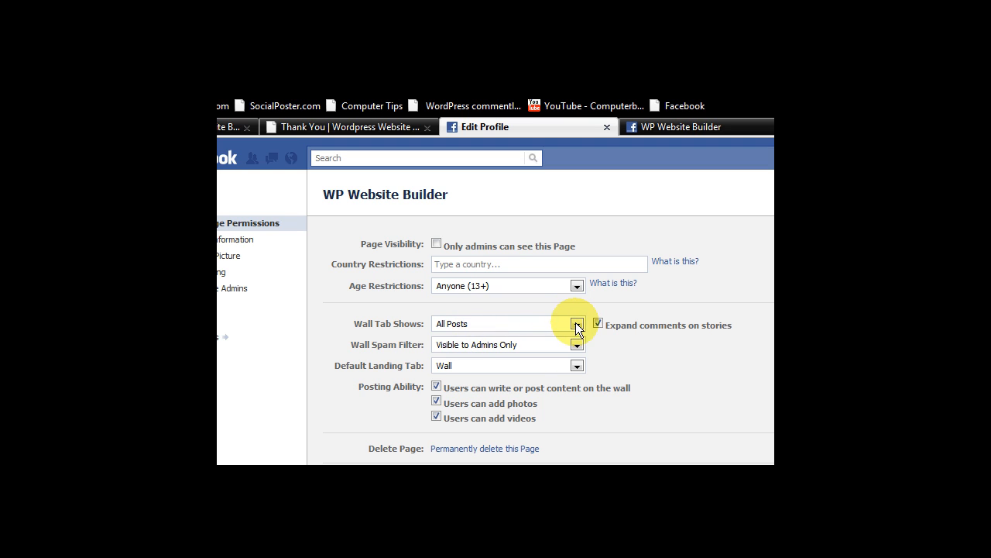
{"action": "left_click", "coordinate": [576, 323]}
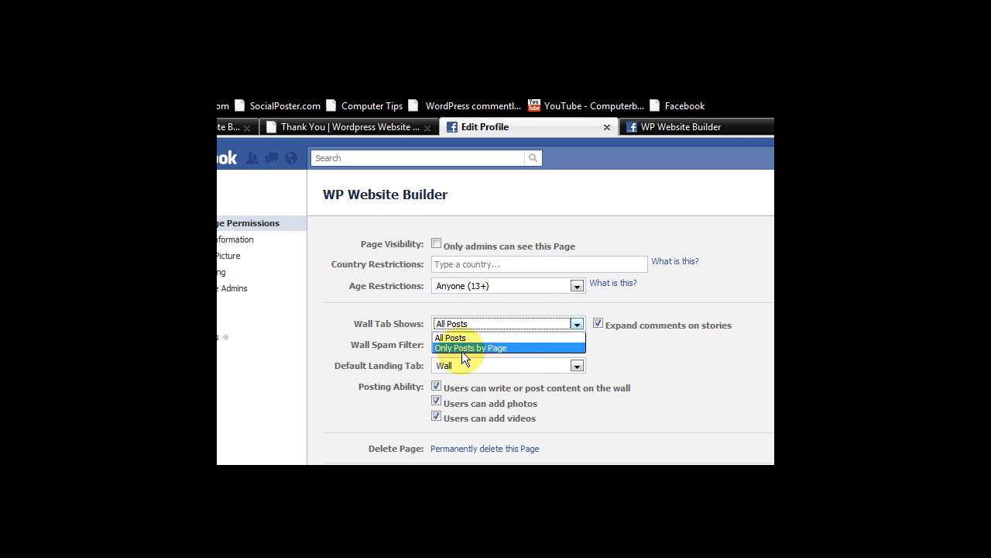
{"action": "mouse_move", "coordinate": [517, 355]}
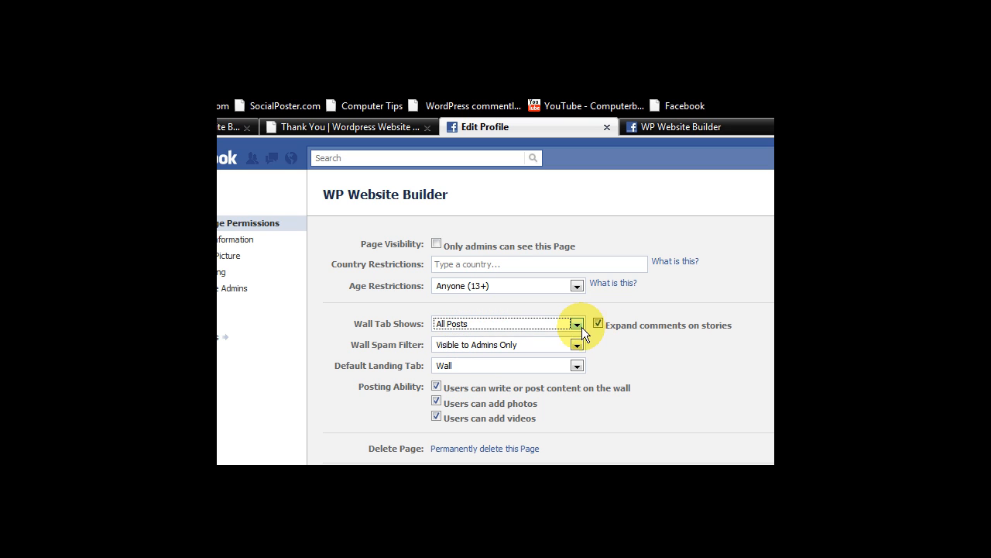
{"action": "left_click", "coordinate": [576, 323]}
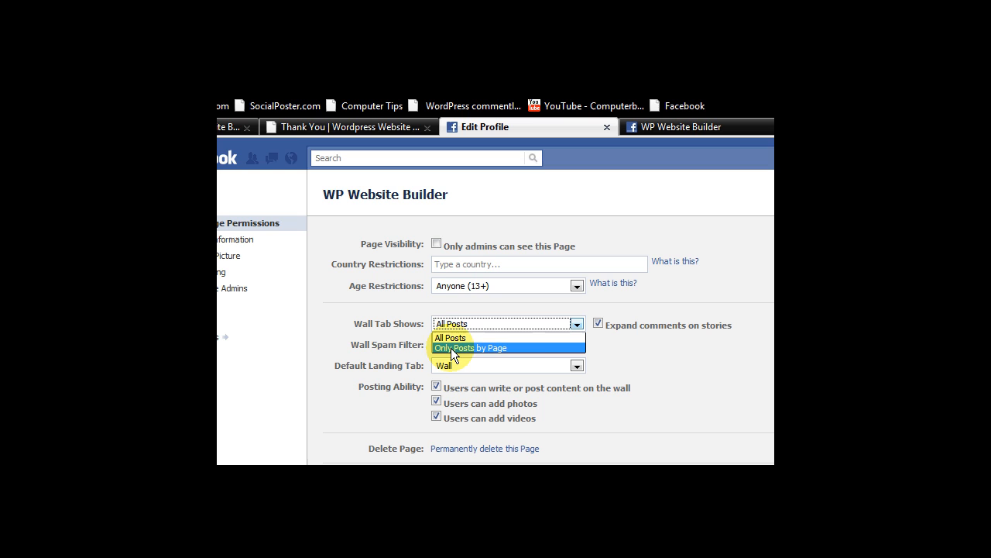
{"action": "mouse_move", "coordinate": [556, 350]}
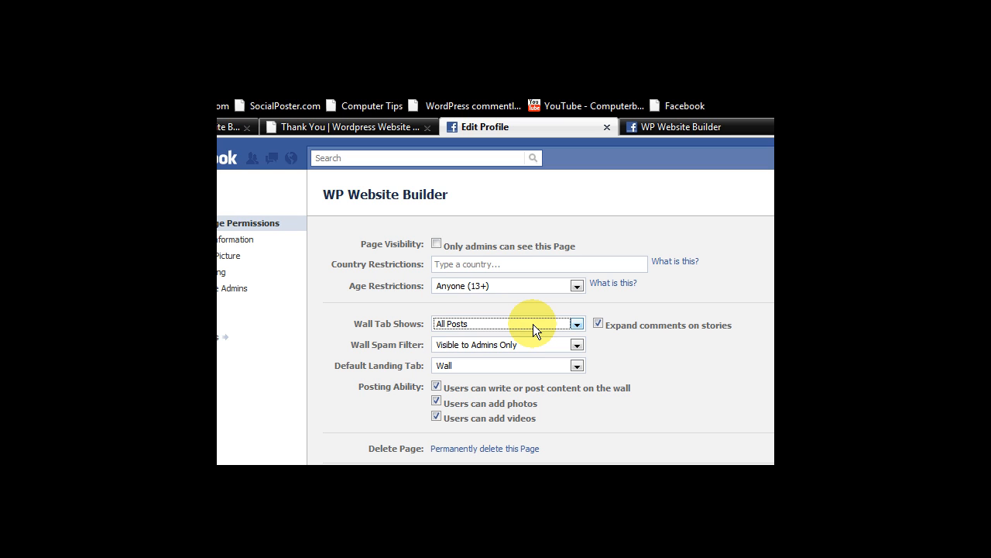
{"action": "mouse_move", "coordinate": [468, 351]}
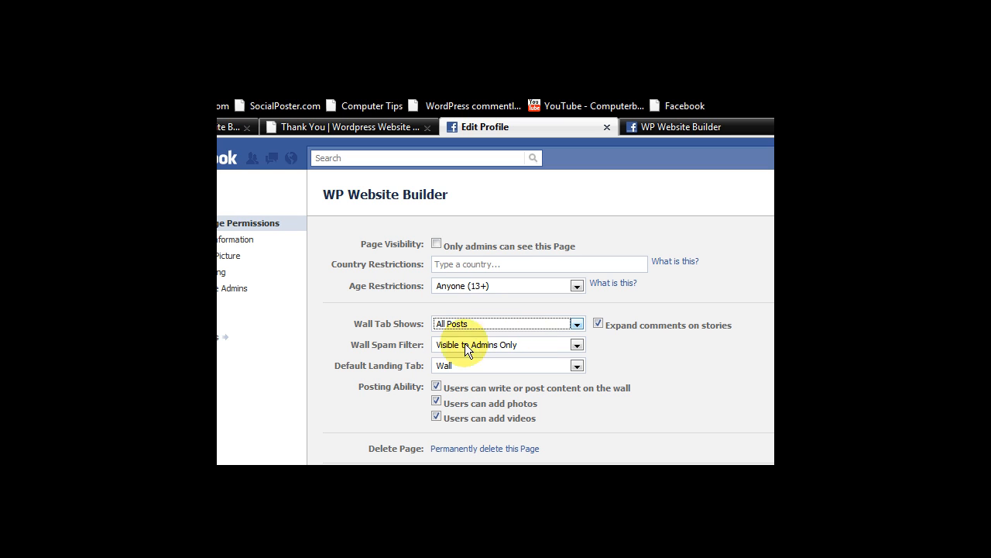
{"action": "mouse_move", "coordinate": [432, 354]}
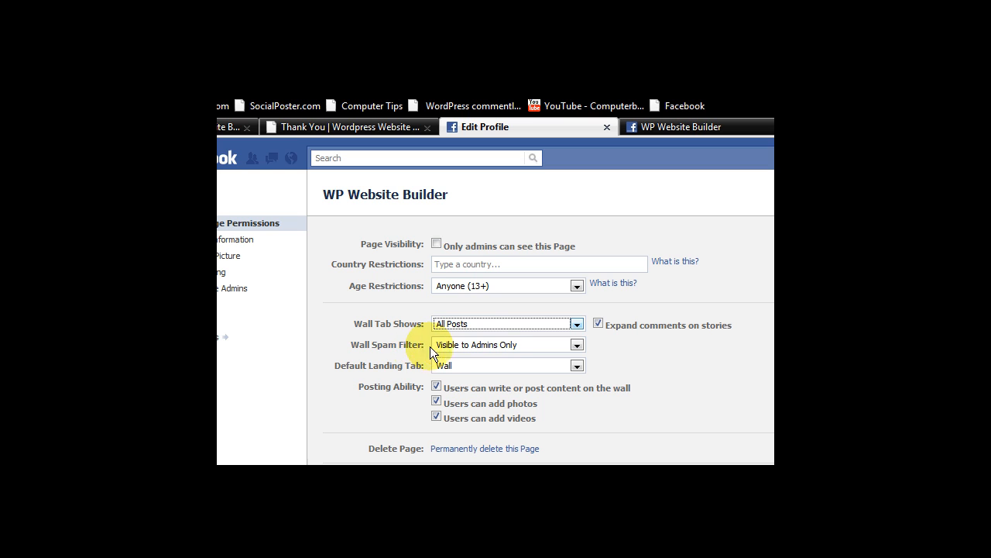
{"action": "mouse_move", "coordinate": [536, 354]}
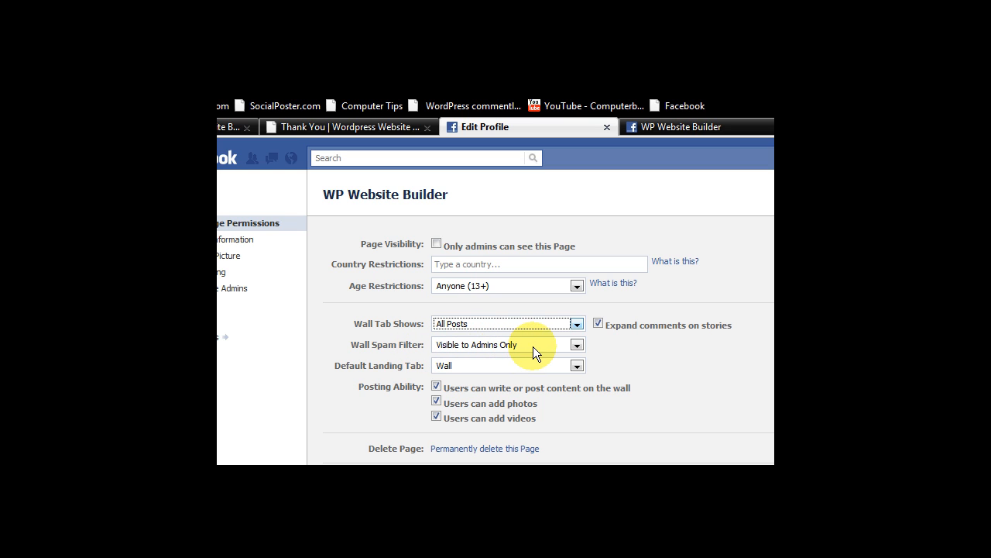
{"action": "mouse_move", "coordinate": [424, 355]}
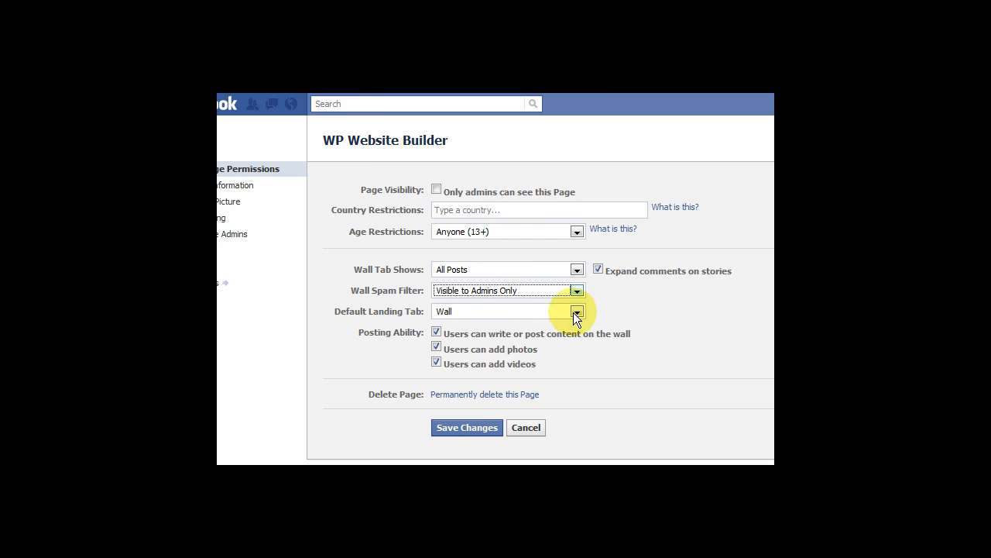
{"action": "left_click", "coordinate": [576, 310]}
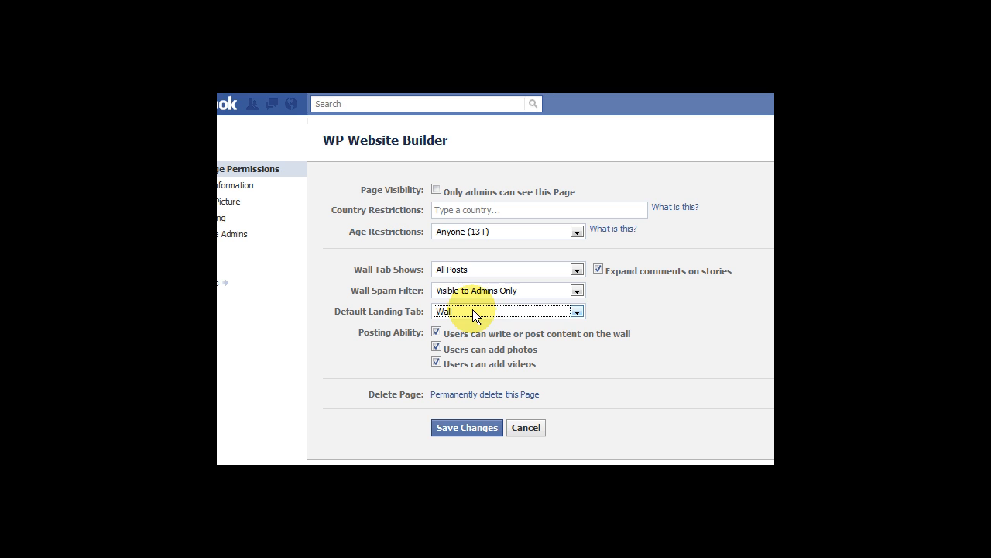
{"action": "mouse_move", "coordinate": [542, 321]}
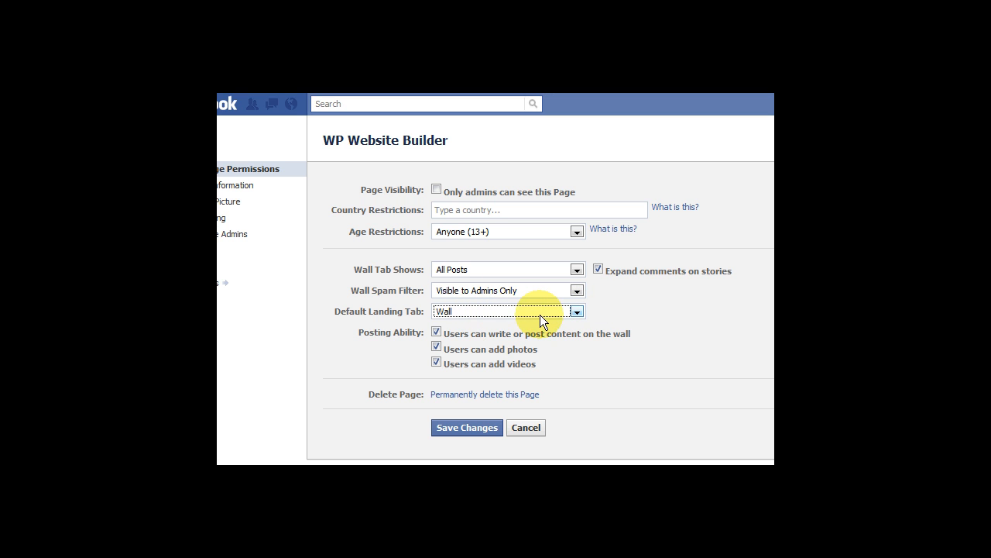
{"action": "mouse_move", "coordinate": [452, 347]}
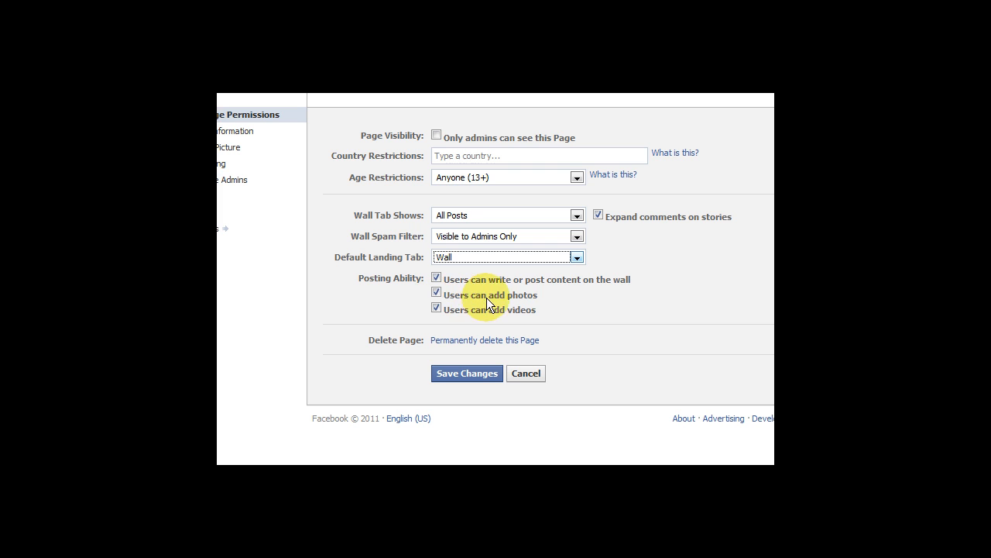
{"action": "mouse_move", "coordinate": [573, 318]}
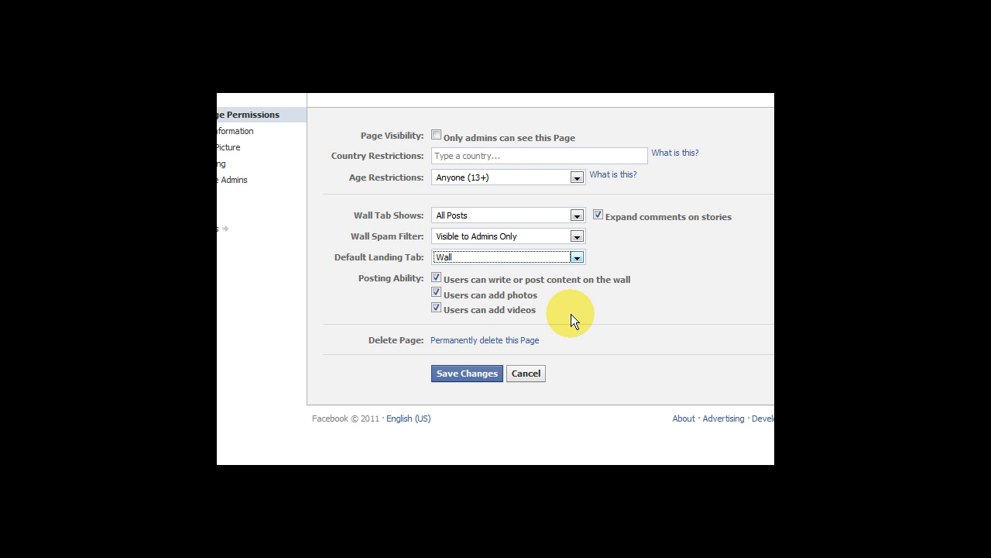
{"action": "mouse_move", "coordinate": [561, 320]}
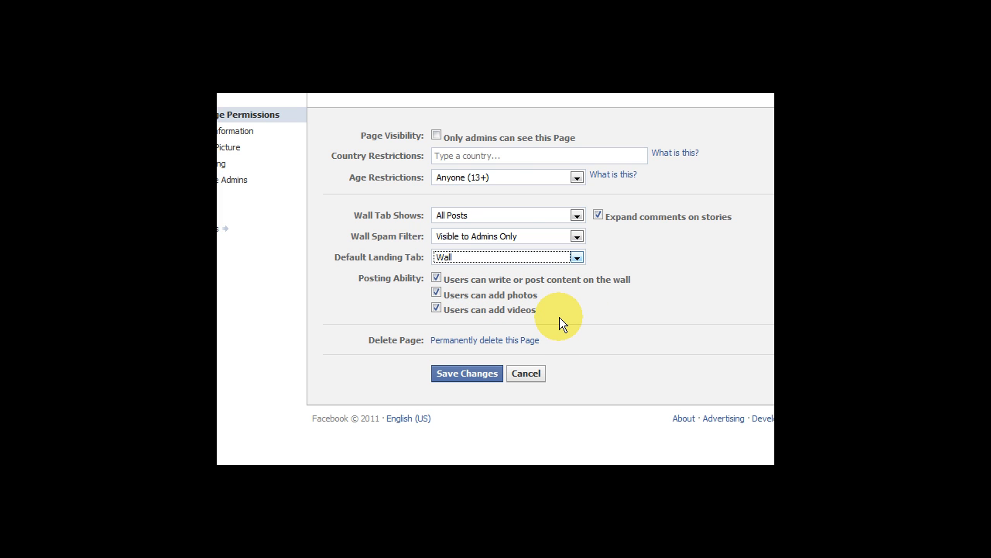
{"action": "mouse_move", "coordinate": [612, 358]}
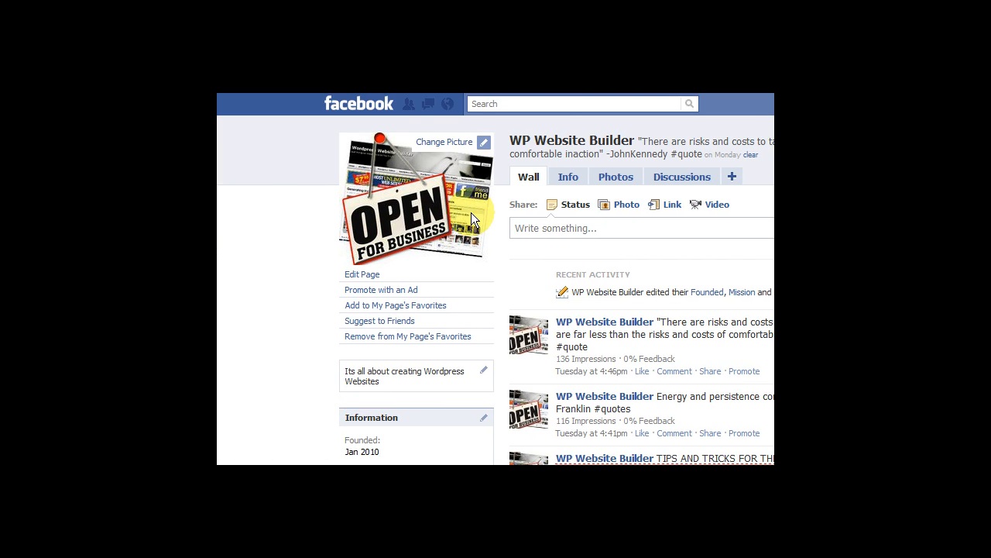
Scroll down the WP Website Builder page's Wall posts
{"action": "scroll", "scroll_direction": "down", "scroll_amount": 3}
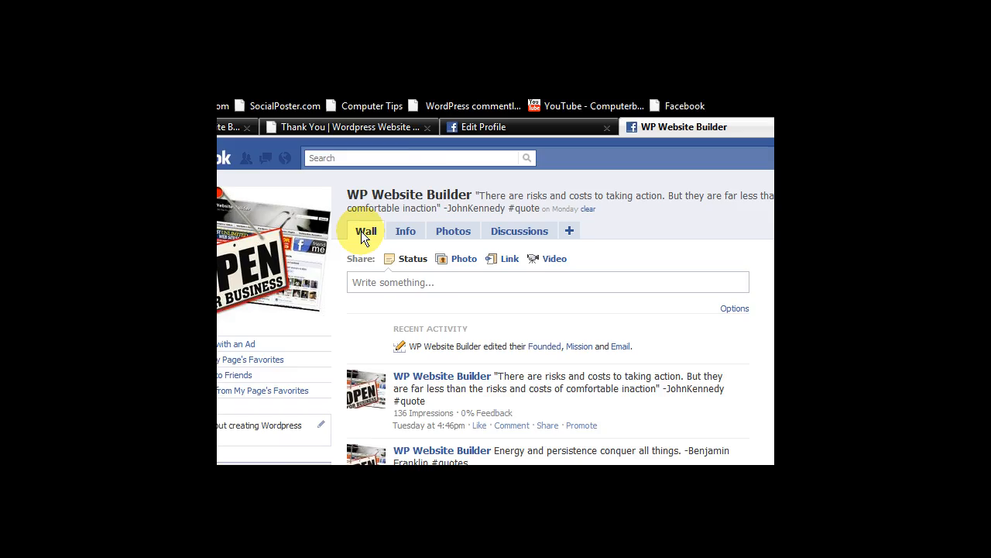
{"action": "scroll", "scroll_direction": "down", "scroll_amount": 3}
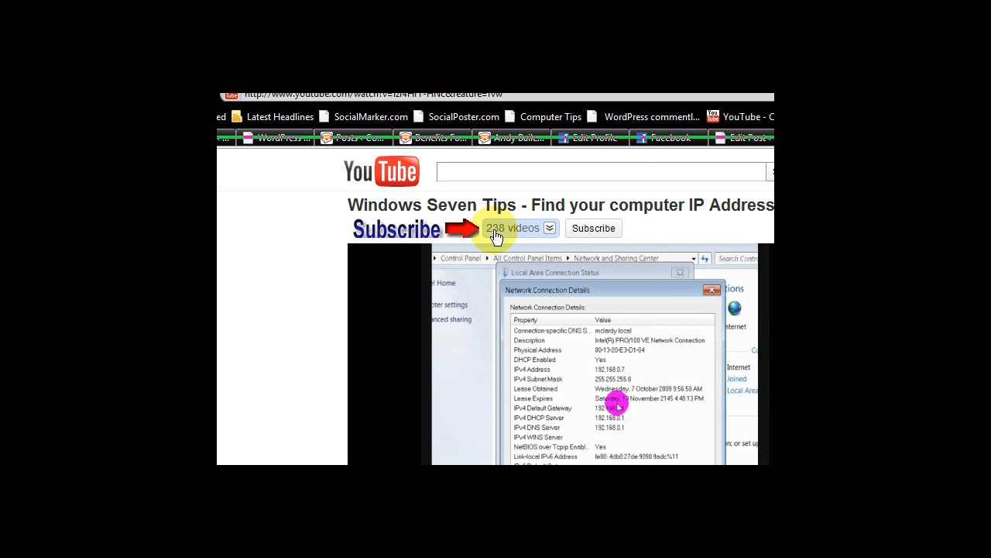
{"action": "mouse_move", "coordinate": [529, 232]}
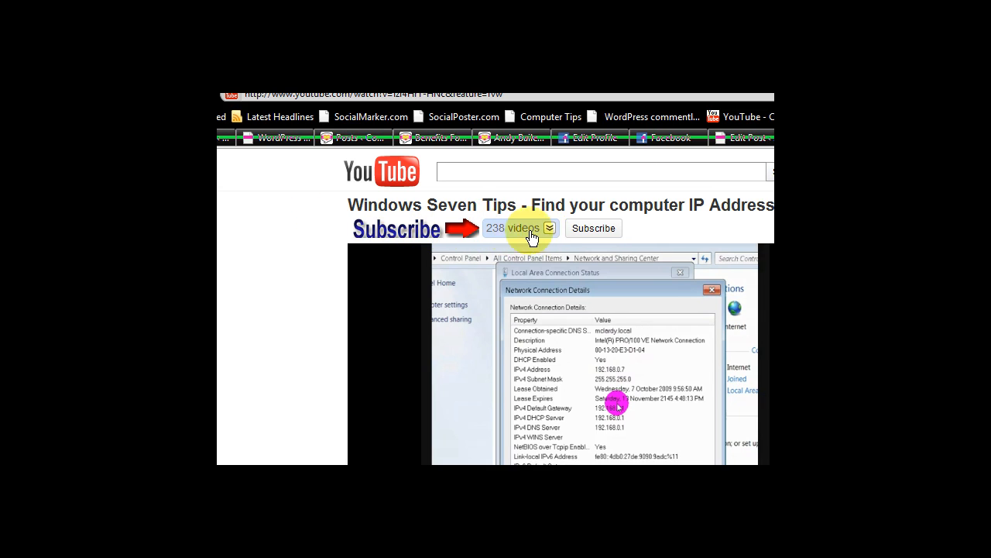
{"action": "mouse_move", "coordinate": [514, 233]}
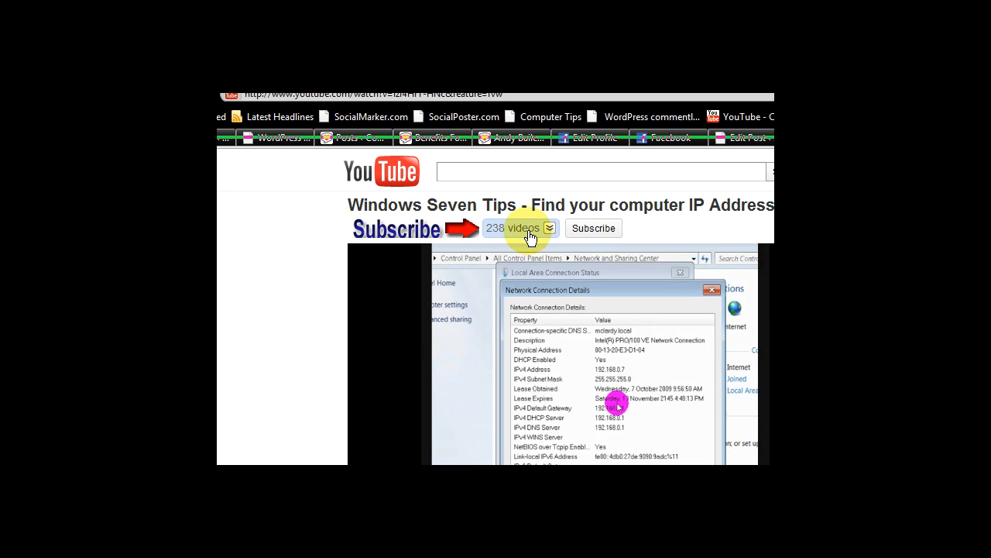
{"action": "mouse_move", "coordinate": [594, 227]}
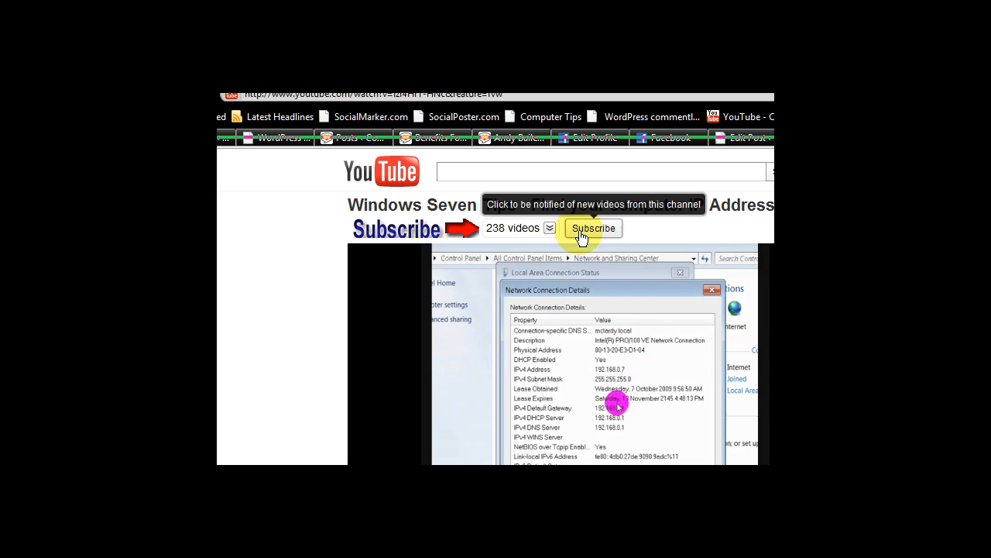
{"action": "mouse_move", "coordinate": [596, 232]}
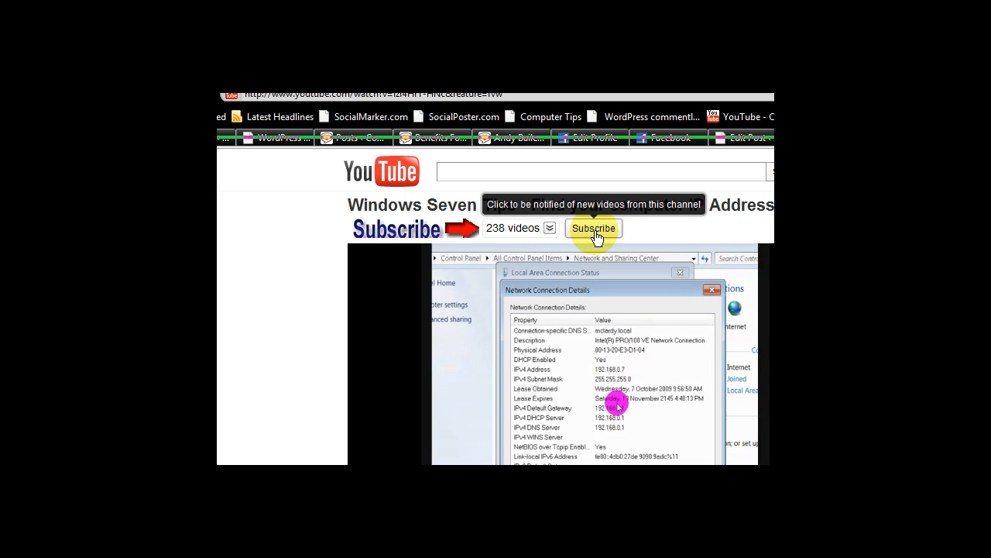
Scroll down to the Windows Seven IP address video's description and uploader comments
{"action": "scroll", "scroll_direction": "down", "scroll_amount": 3}
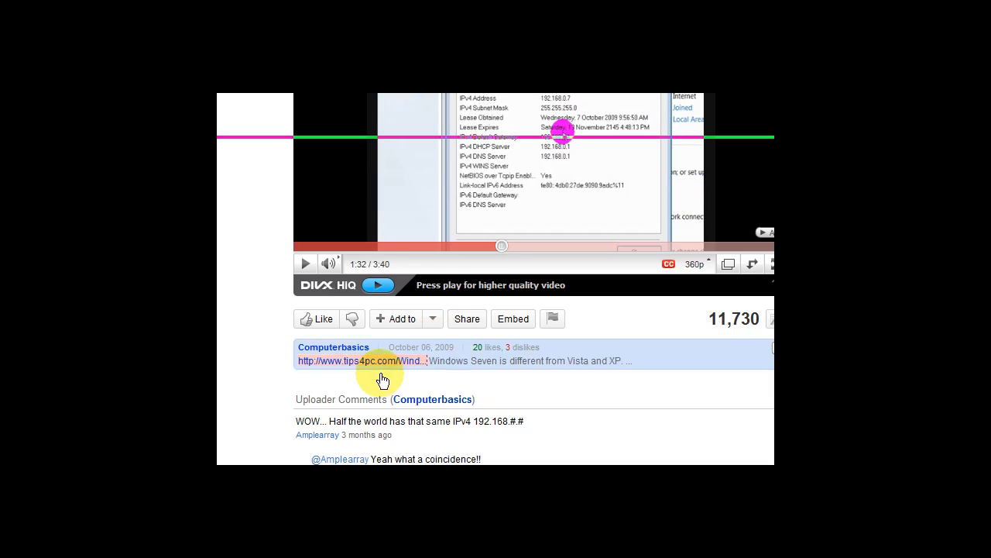
{"action": "scroll", "scroll_direction": "down", "scroll_amount": 3}
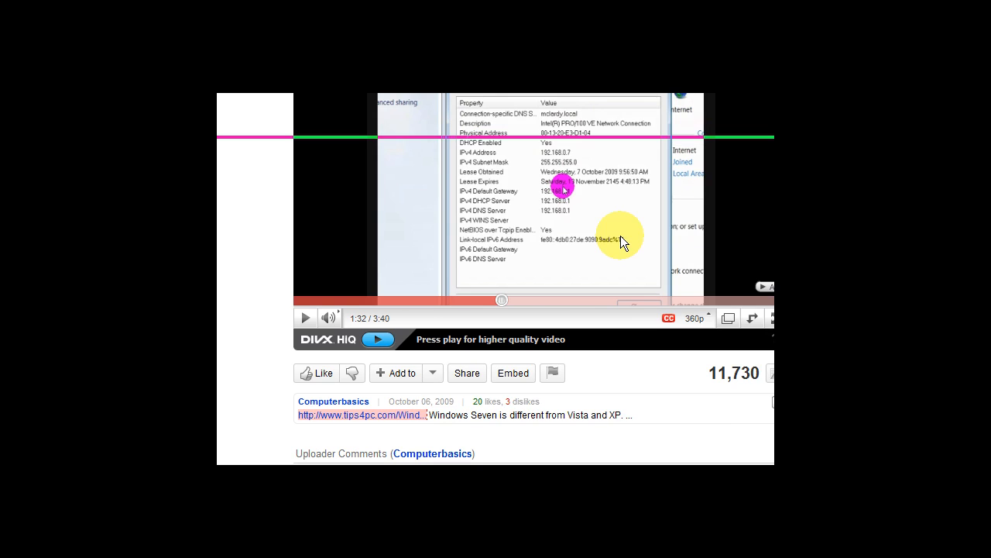
{"action": "scroll", "scroll_direction": "down", "scroll_amount": 3}
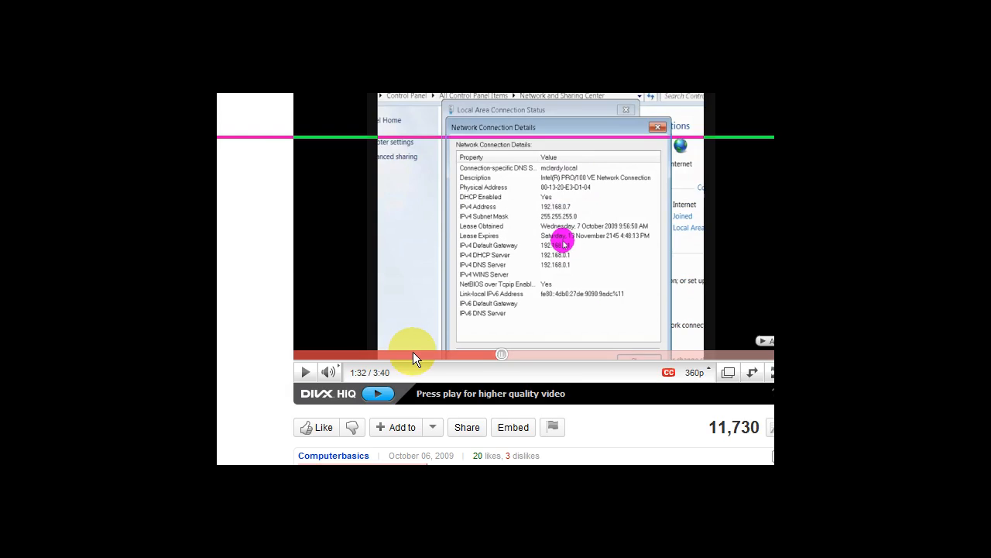
{"action": "scroll", "scroll_direction": "down", "scroll_amount": 3}
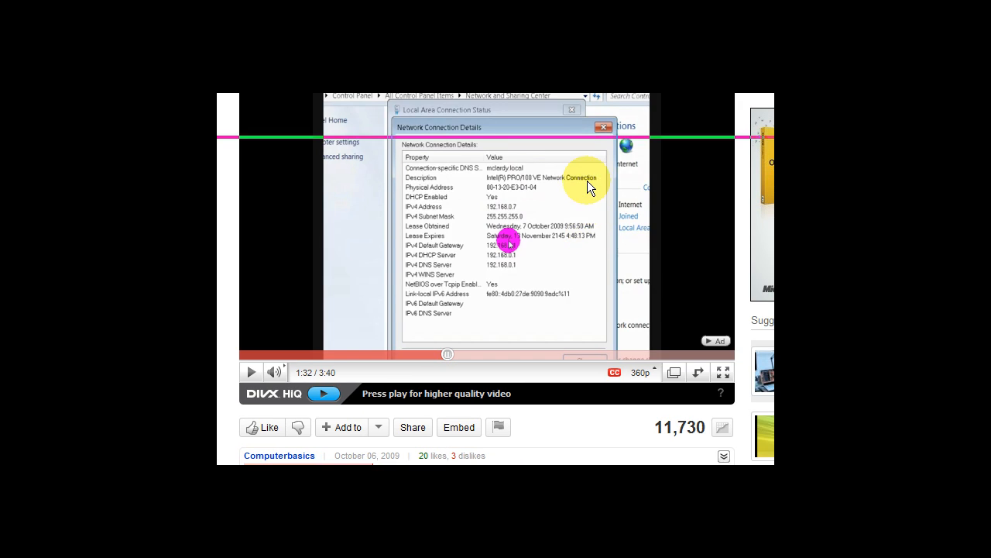
{"action": "scroll", "scroll_direction": "up", "scroll_amount": 3}
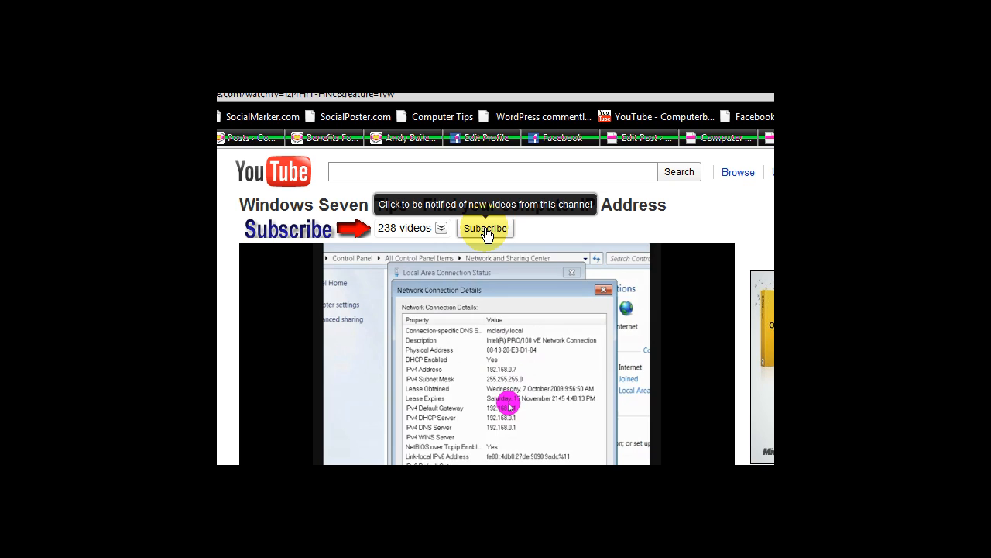
{"action": "scroll", "scroll_direction": "down", "scroll_amount": 3}
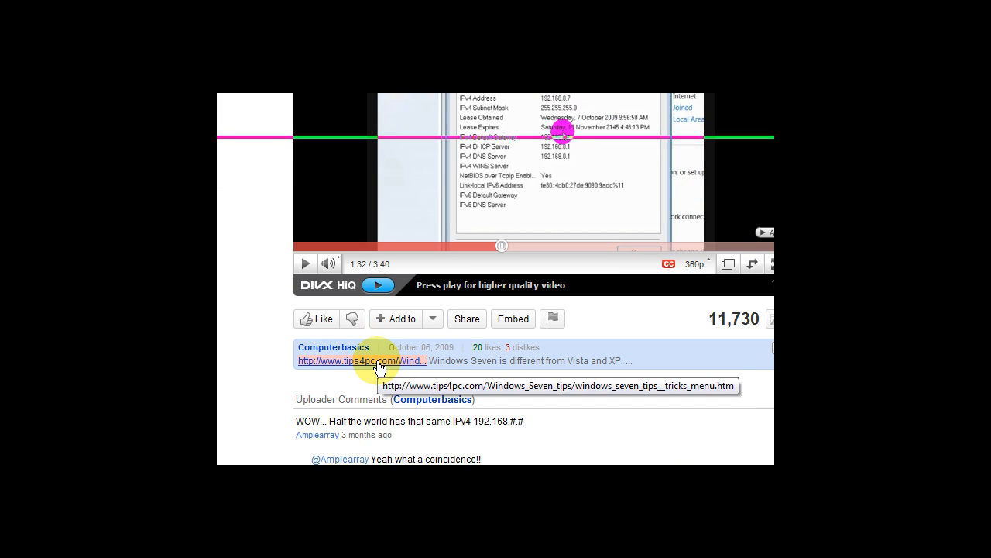
{"action": "mouse_move", "coordinate": [401, 366]}
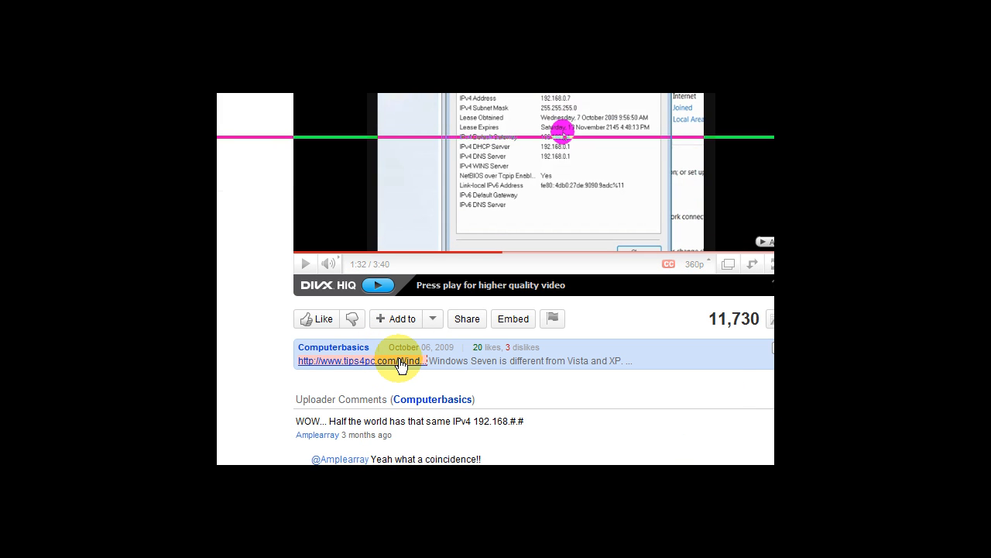